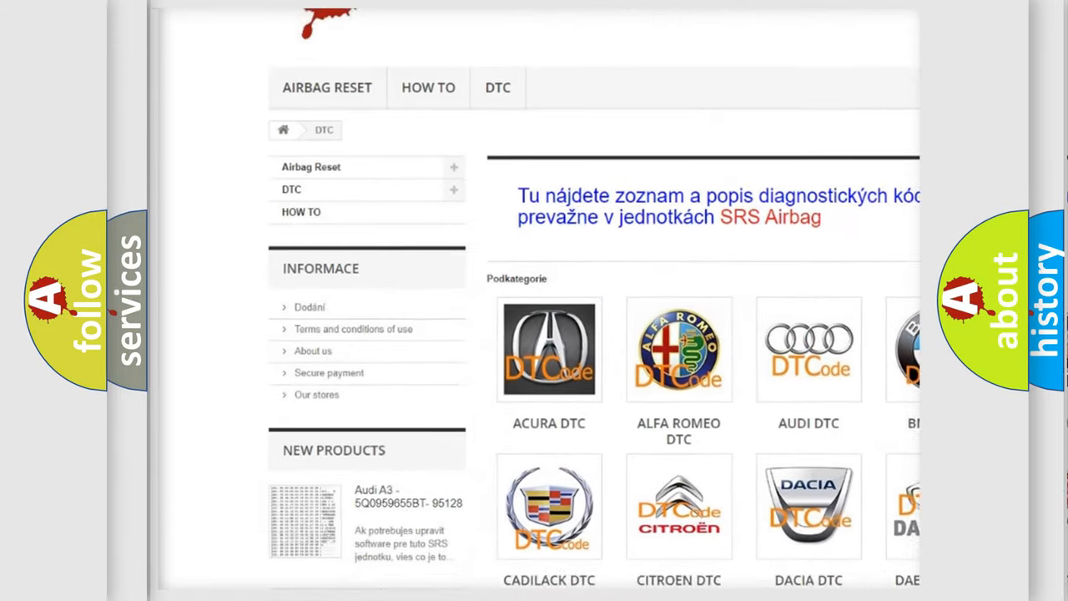
{"action": "scroll", "scroll_direction": "down", "scroll_amount": 3}
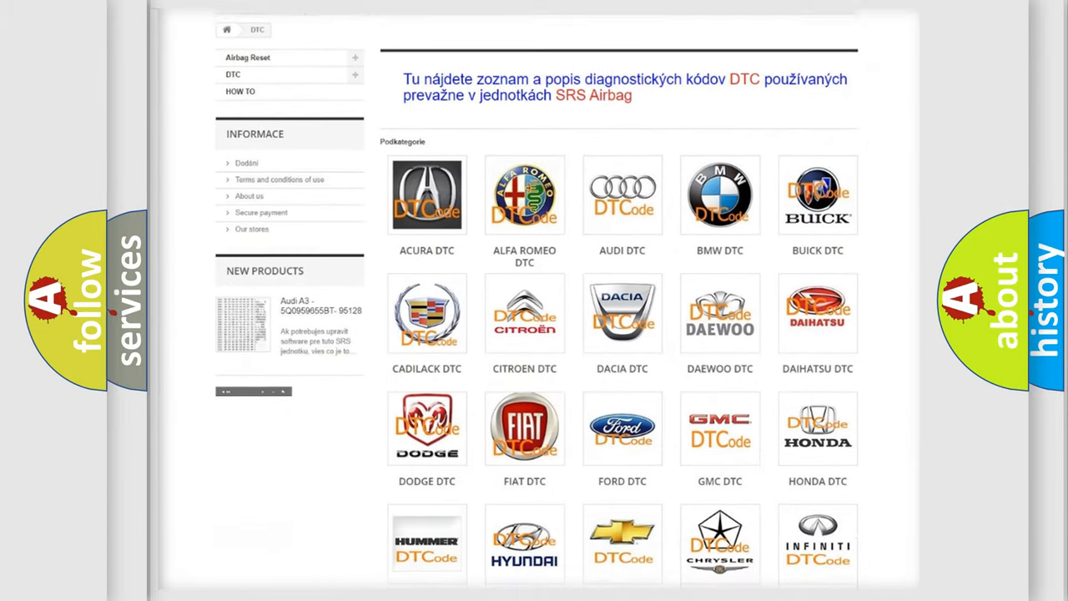
{"action": "scroll", "scroll_direction": "down", "scroll_amount": 3}
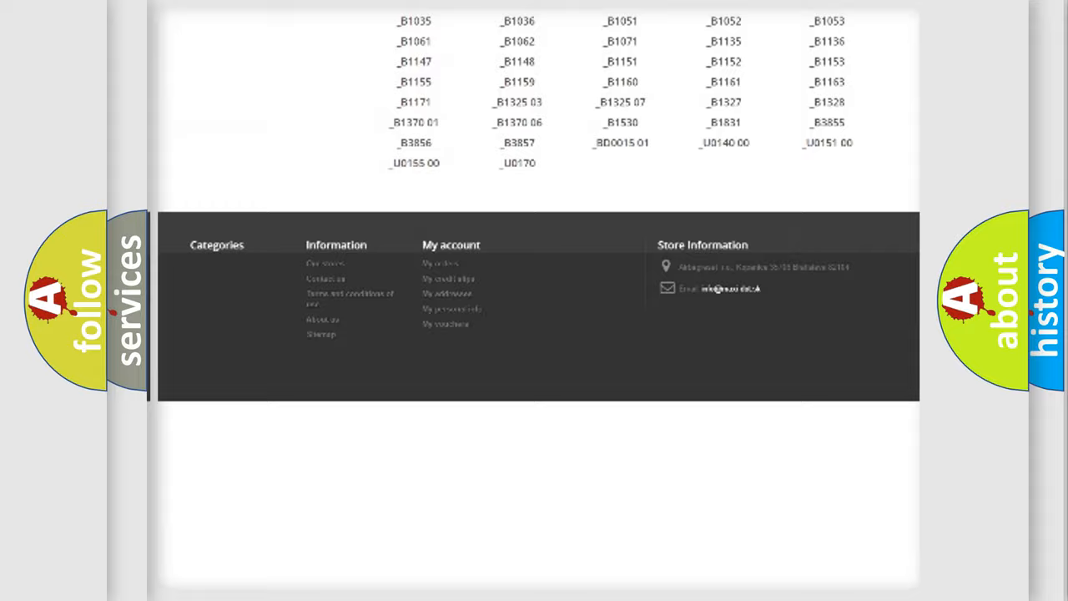
{"action": "scroll", "scroll_direction": "up", "scroll_amount": 3}
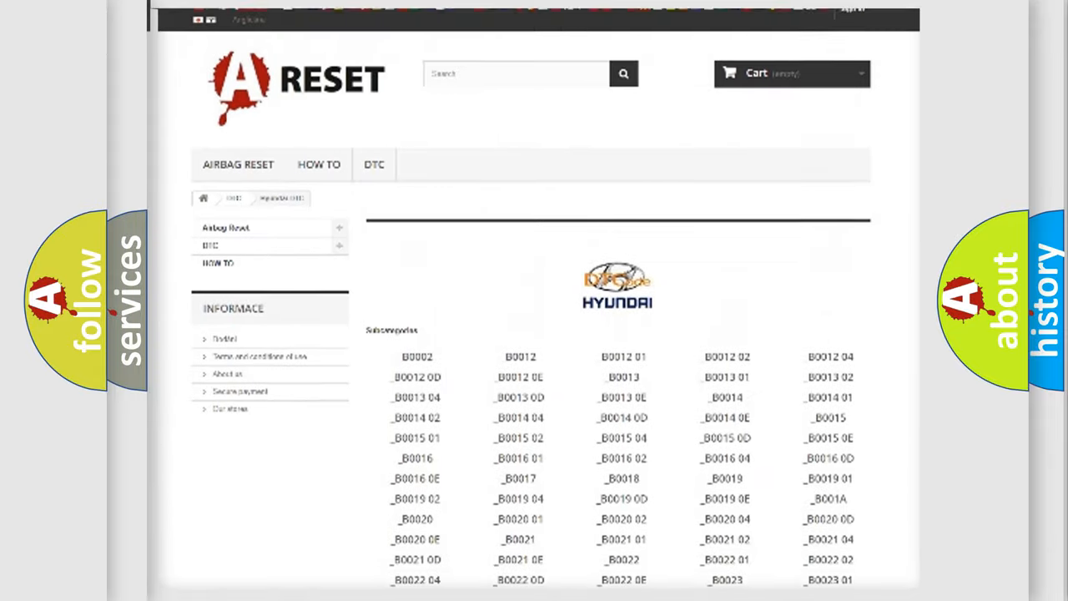